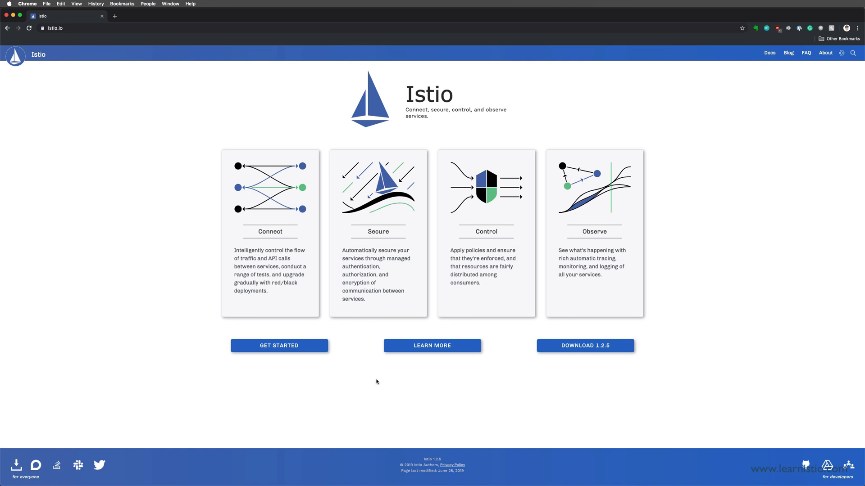
mouse_move(589, 351)
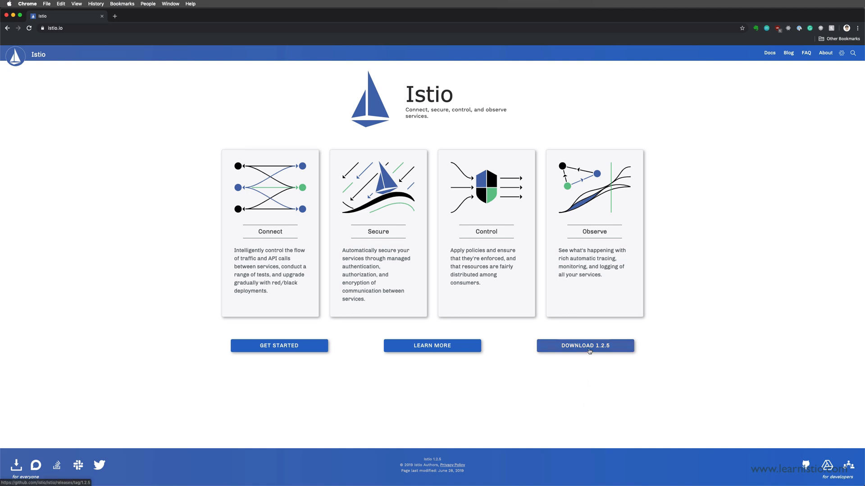
Open the Istio 1.2.5 GitHub release page via DOWNLOAD 1.2.5 on istio.io.
click(584, 346)
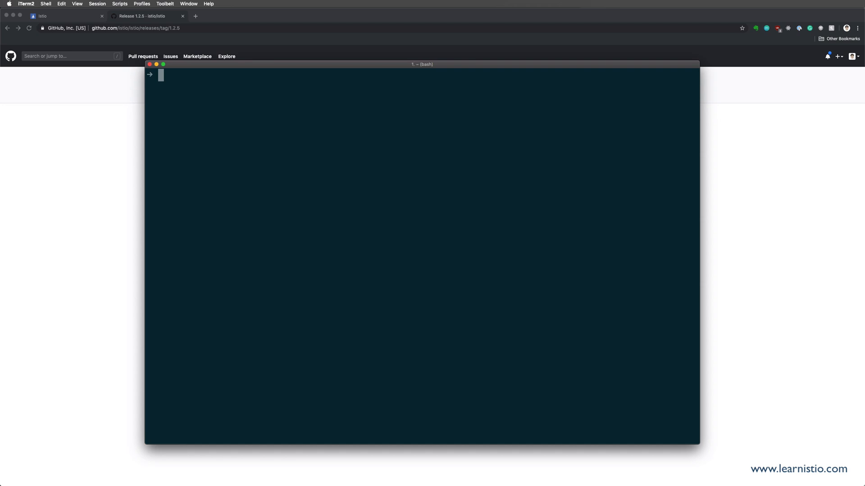
List the extracted Istio directory with ls, showing bin, install, samples and tools.
text(ls)
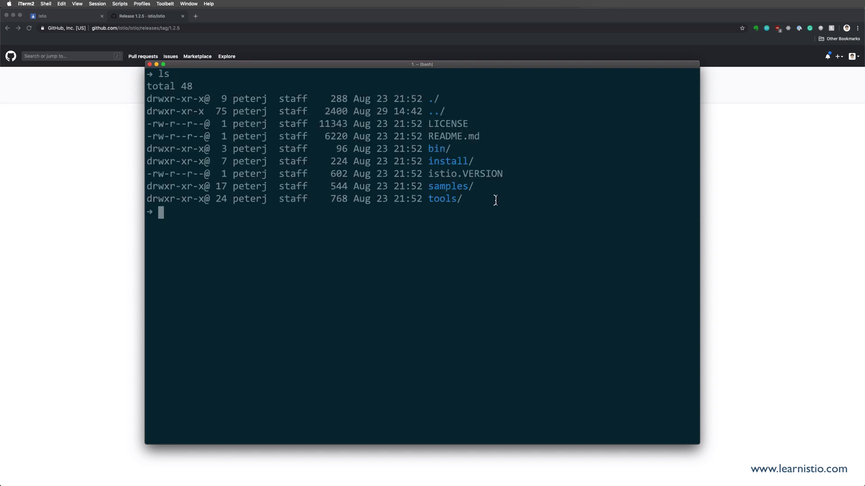
mouse_move(390, 268)
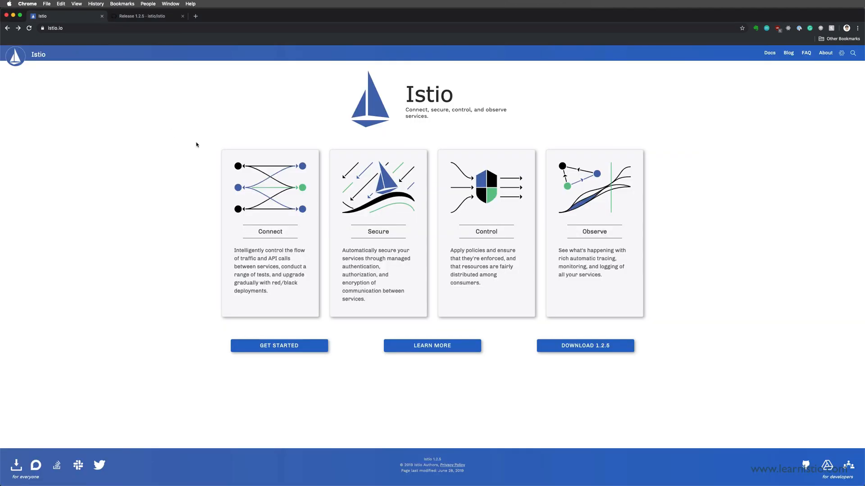
Navigate from Get Started through Install to the Customizable Install with Helm guide.
click(279, 346)
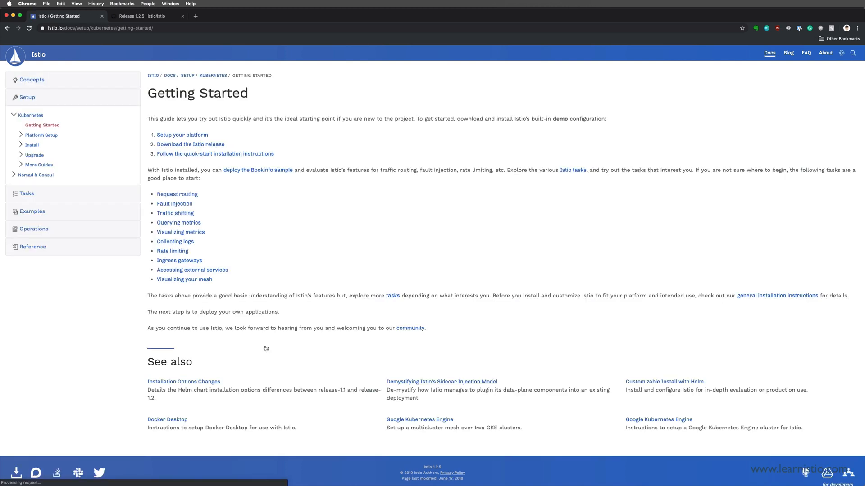
click(32, 145)
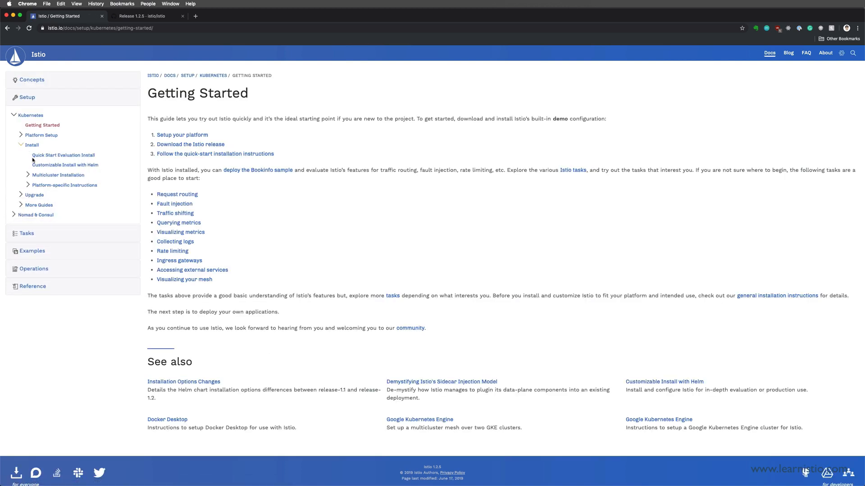
mouse_move(65, 165)
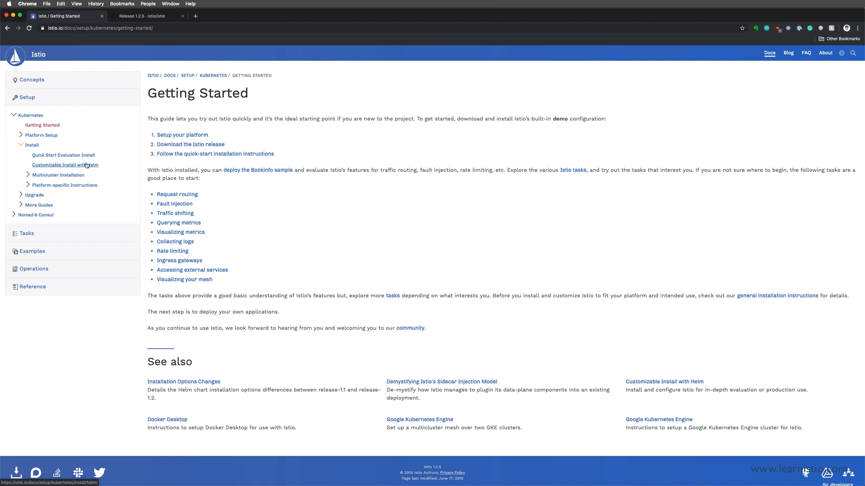
mouse_move(65, 164)
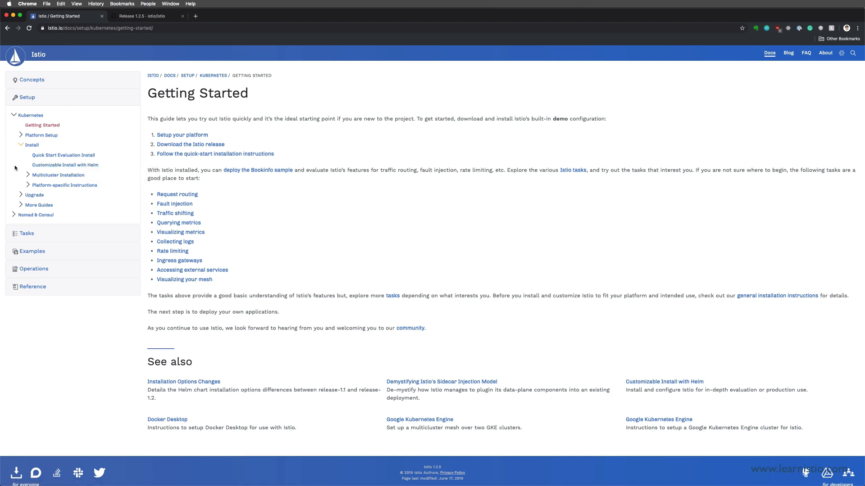
click(65, 165)
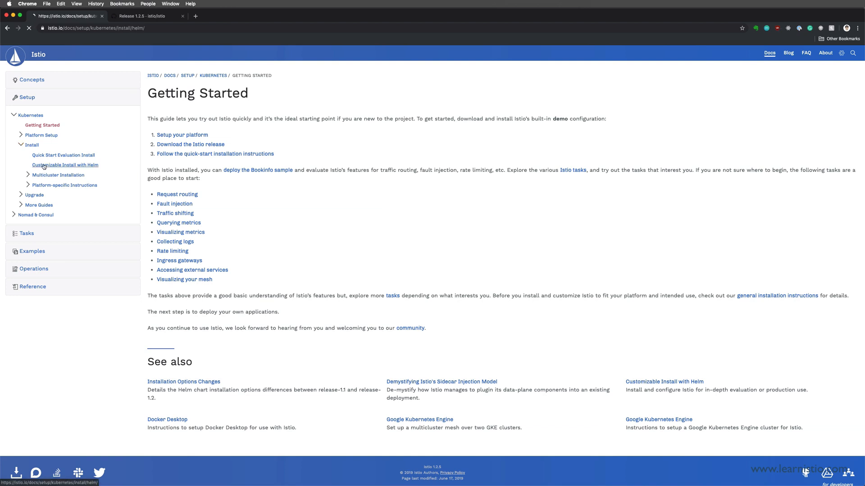
click(65, 164)
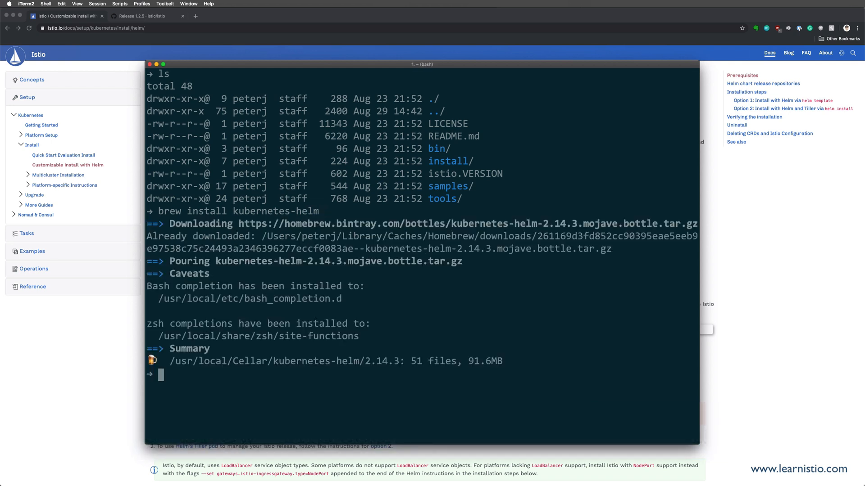
Run helm version, showing client v2.14.3 and a missing Tiller error.
text(he)
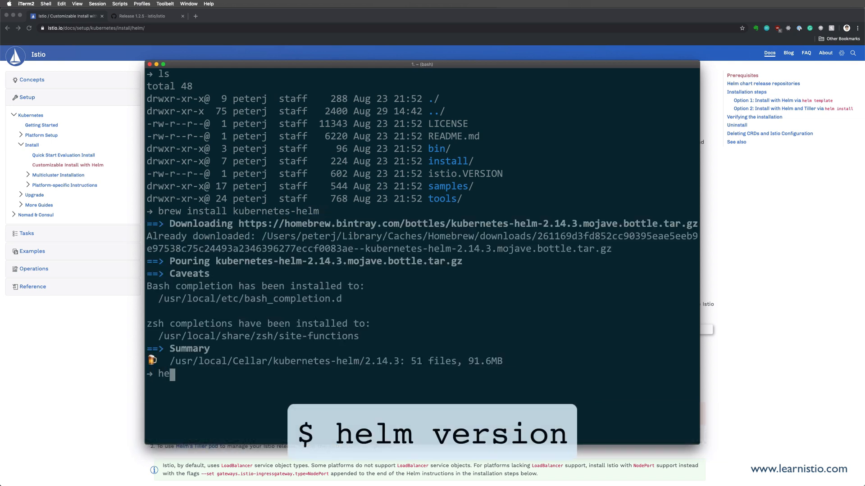
text(lm version)
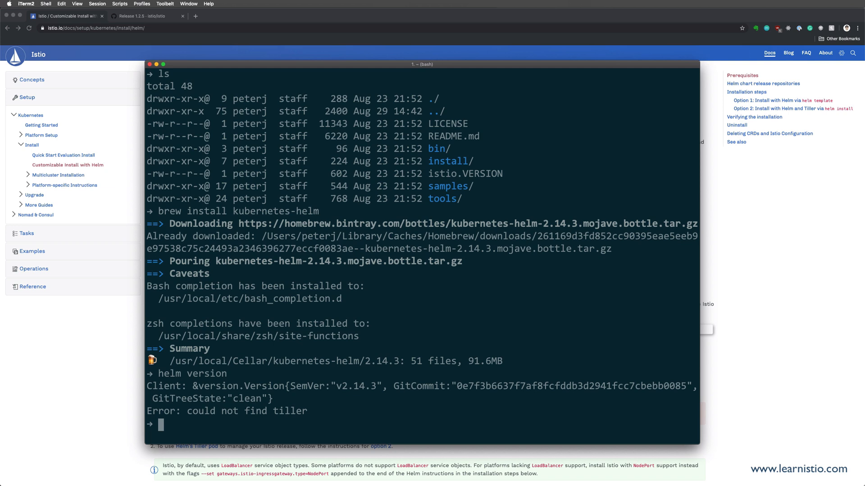
Open install/kubernetes/helm/helm-service-account.yaml in VS Code with the code command.
text(code install/)
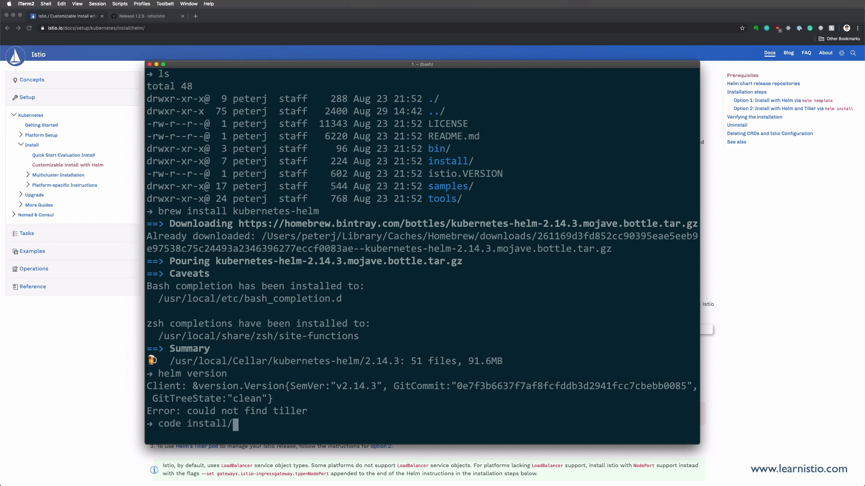
text(kubere)
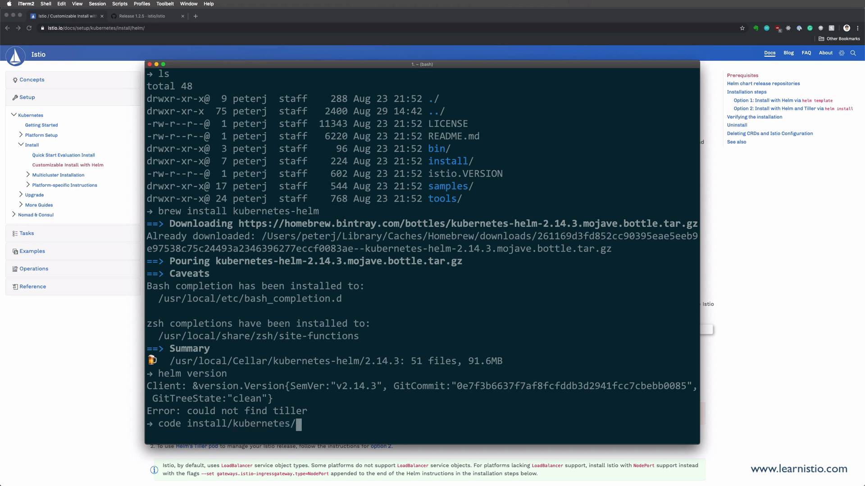
text(helm/helm-ser)
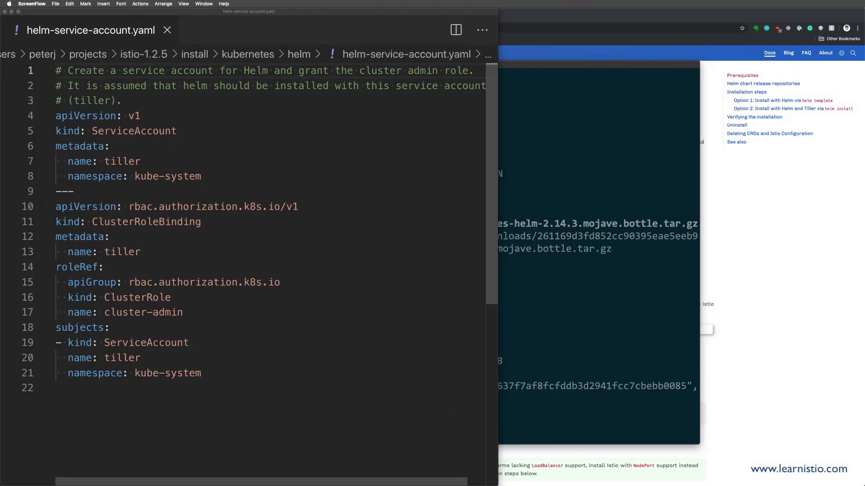
double_click(134, 131)
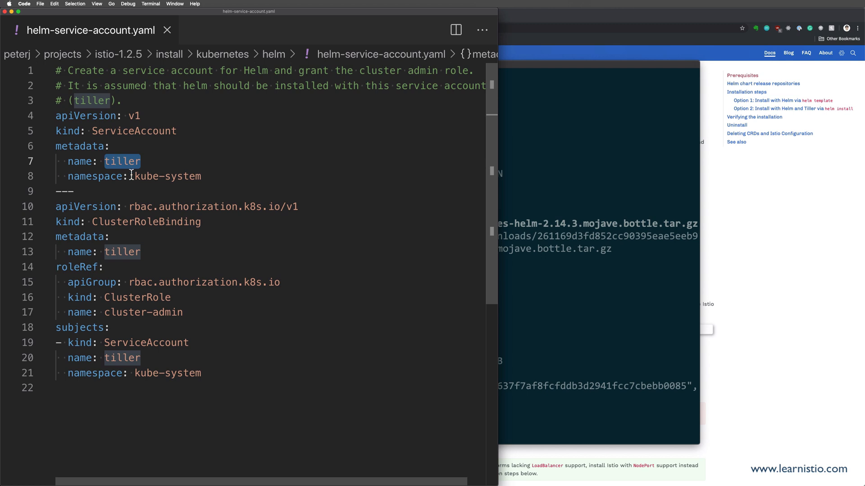
double_click(167, 176)
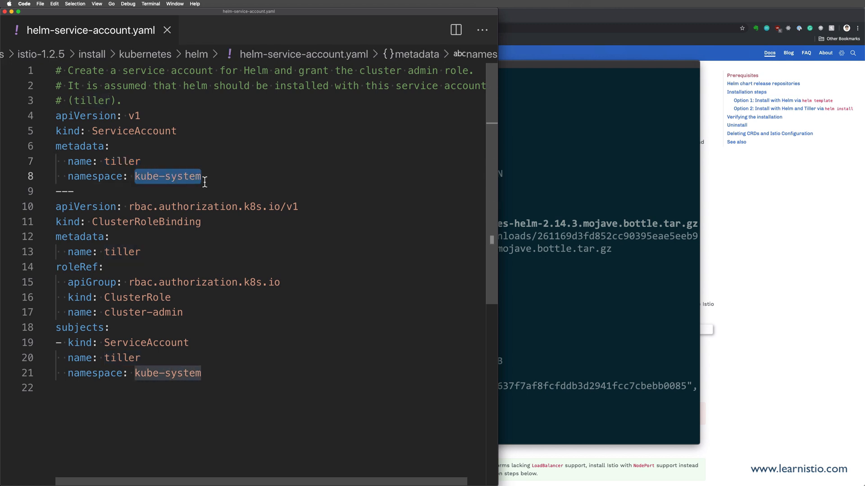
click(224, 176)
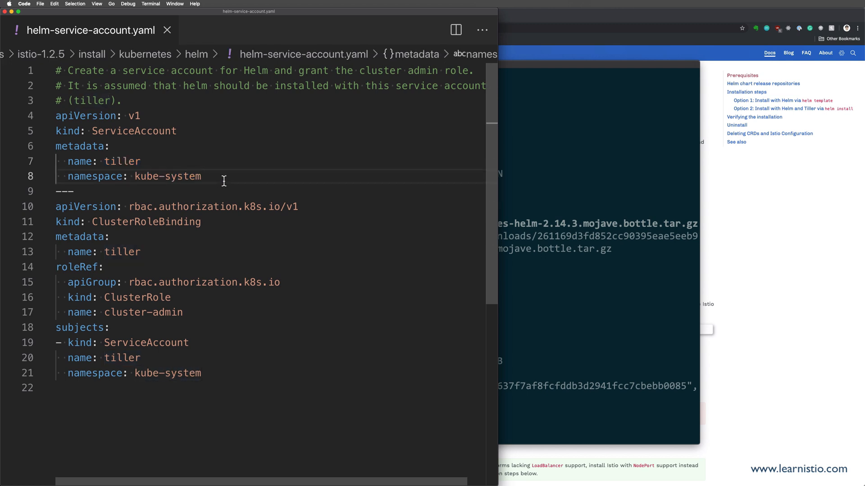
mouse_move(189, 223)
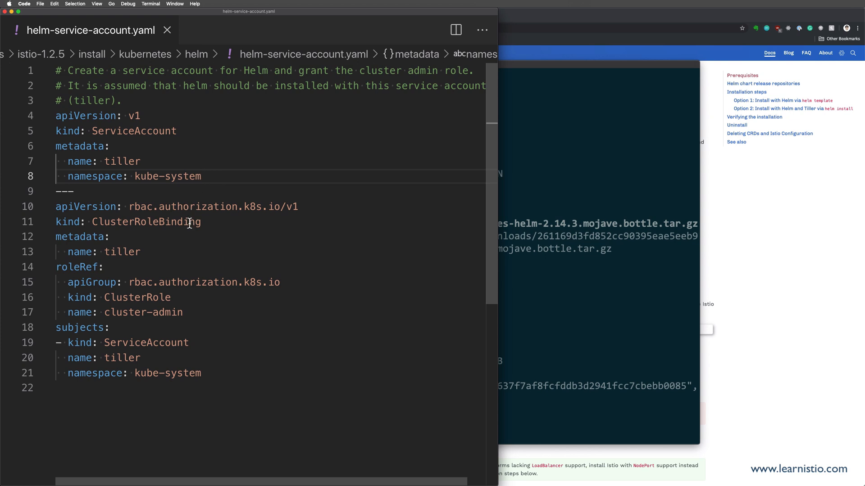
double_click(138, 222)
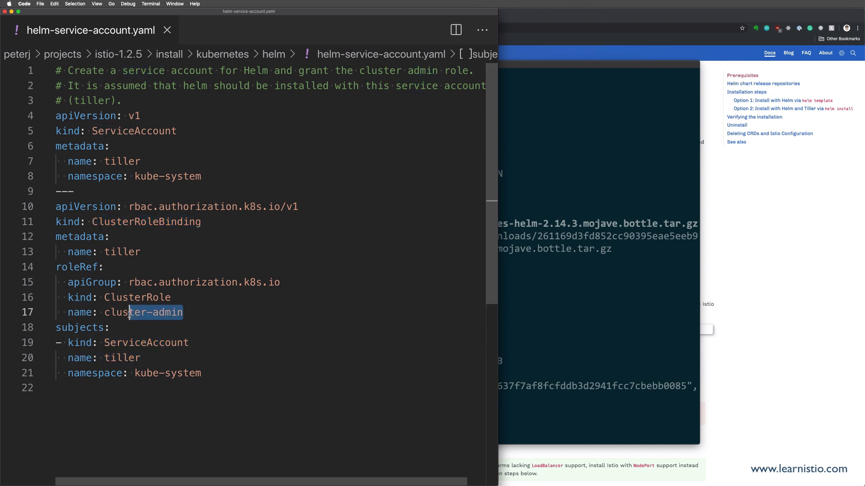
double_click(141, 312)
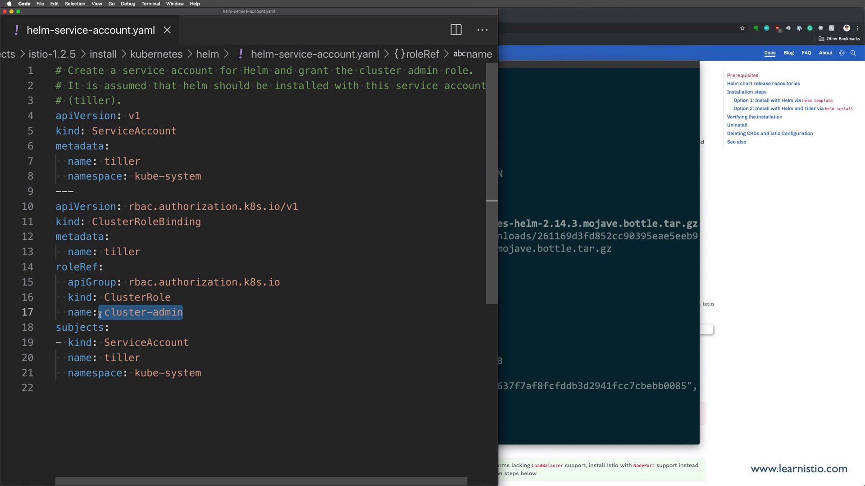
mouse_move(101, 316)
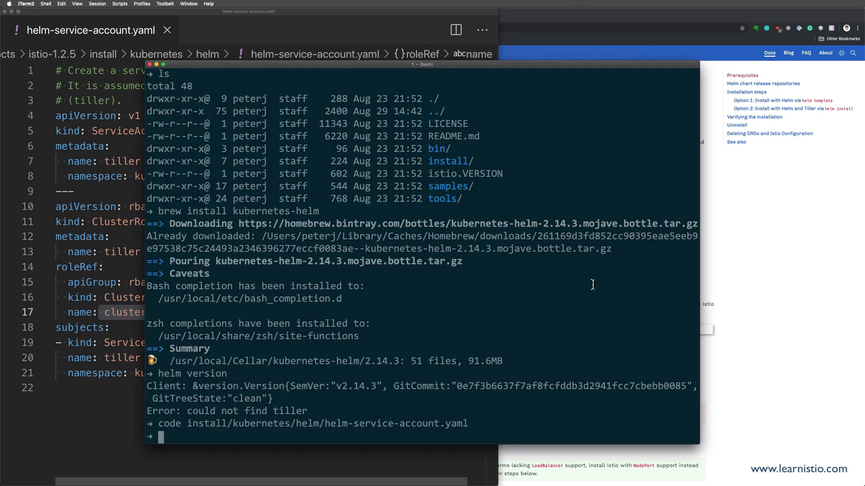
Apply install/kubernetes/helm/helm-service-account.yaml with kubectl to create the Tiller service account.
text(k)
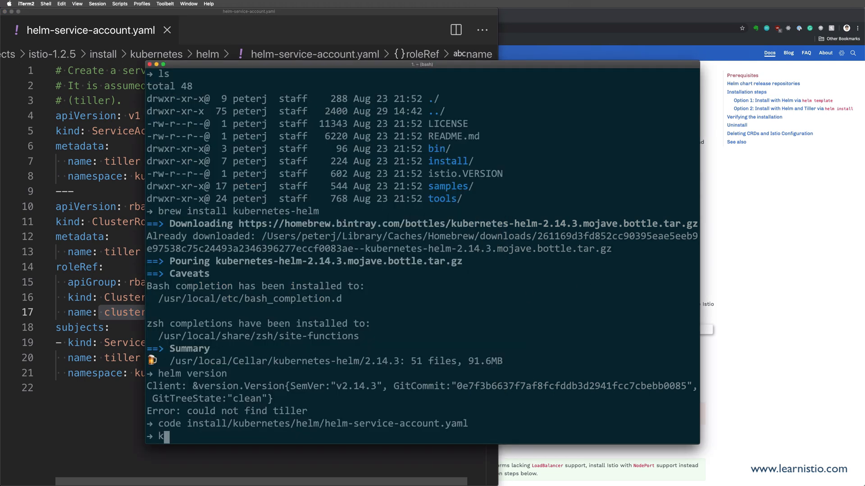
text(ubectl apply -f)
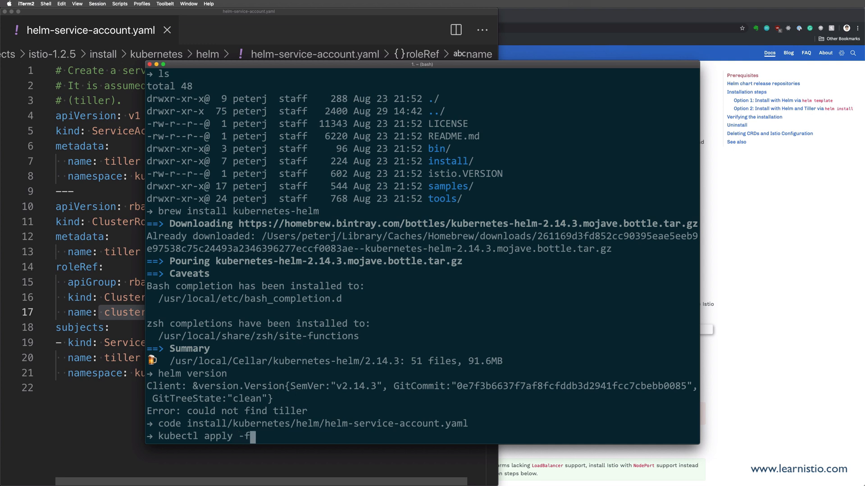
text(ins)
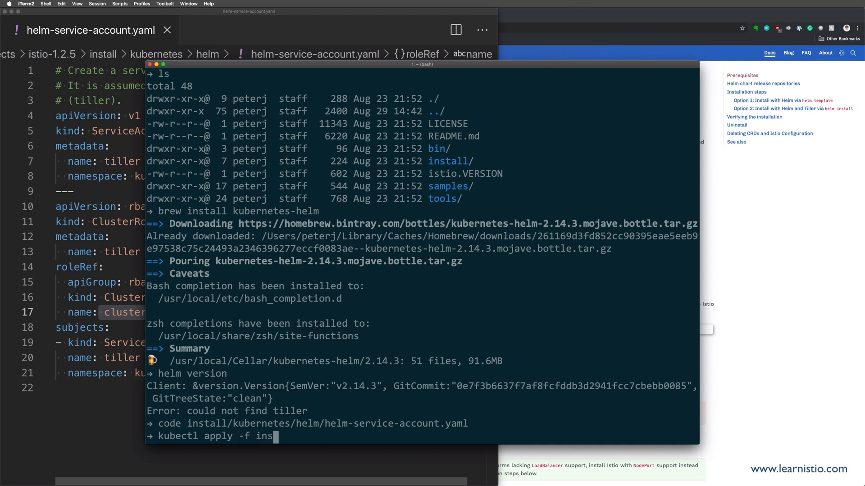
text(tall/kubernetes/)
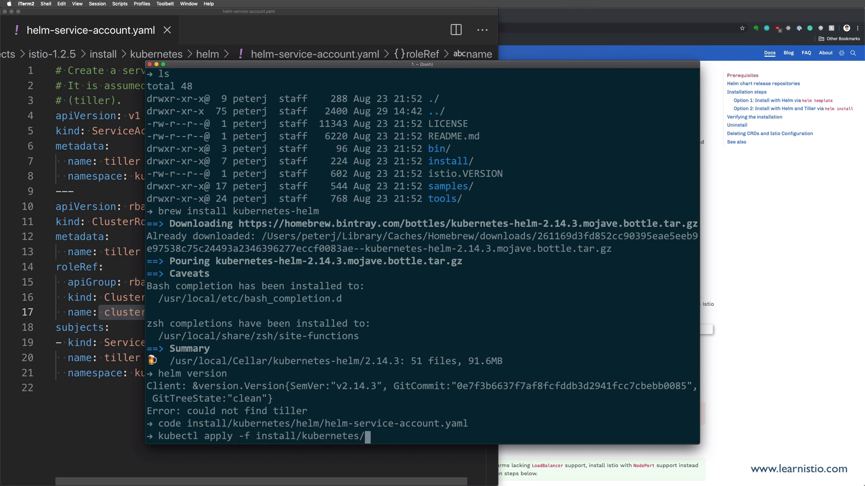
text(helm/)
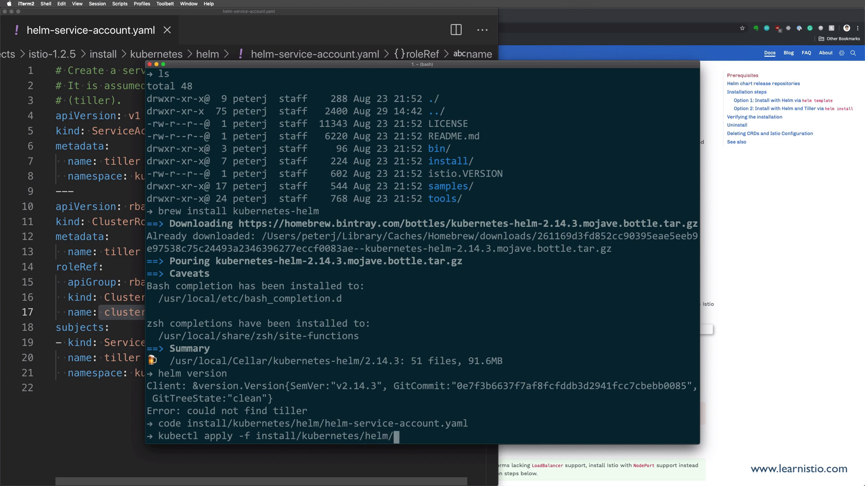
text(helm-service)
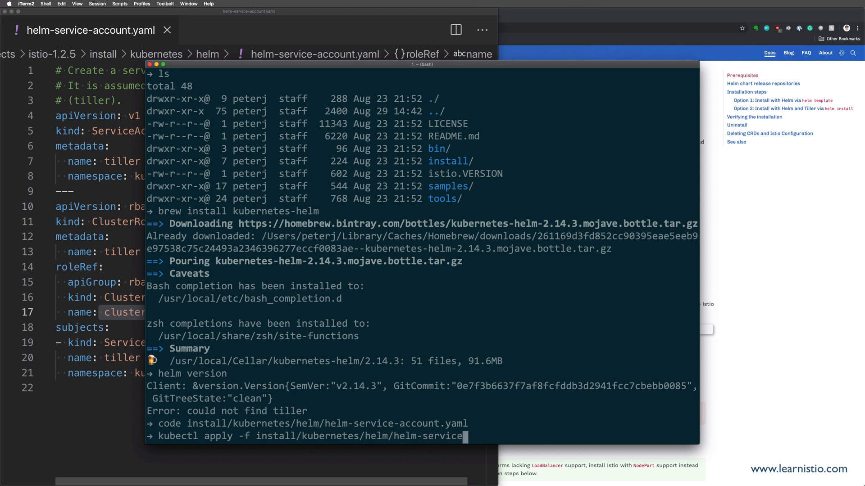
key(enter)
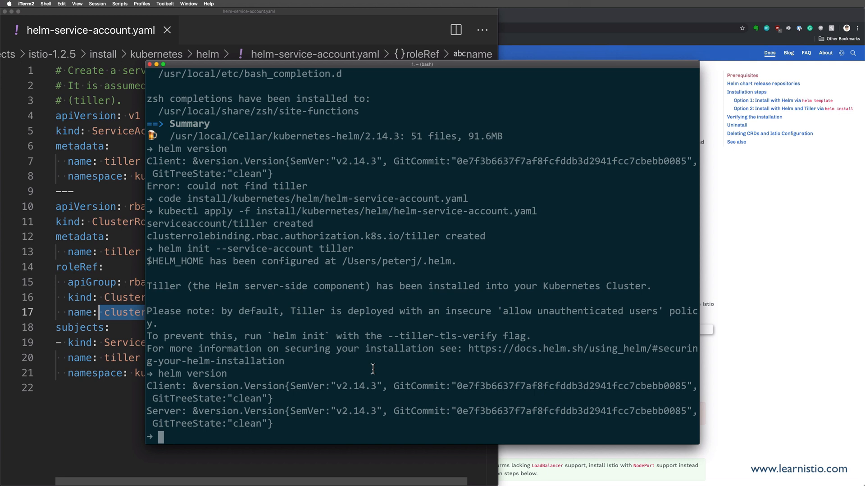
Install the istio-init chart from install/kubernetes/helm with --name and --namespace istio-system.
text(helm install install/k)
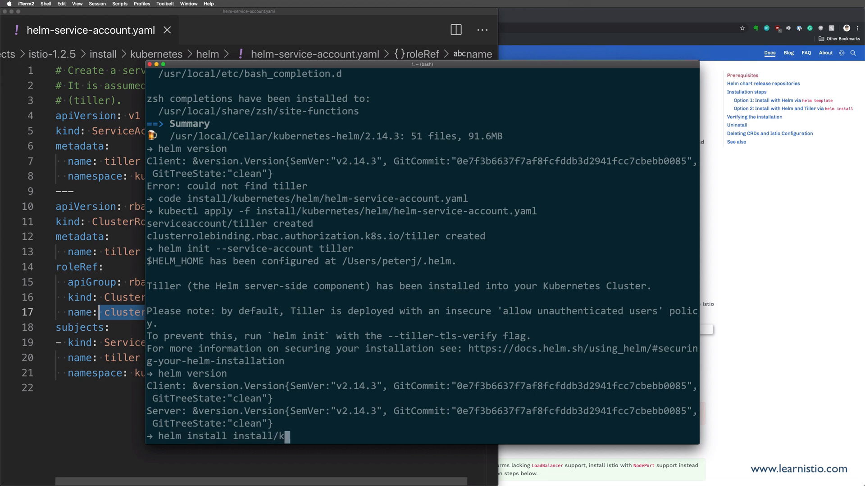
text(ubernetes/helmi)
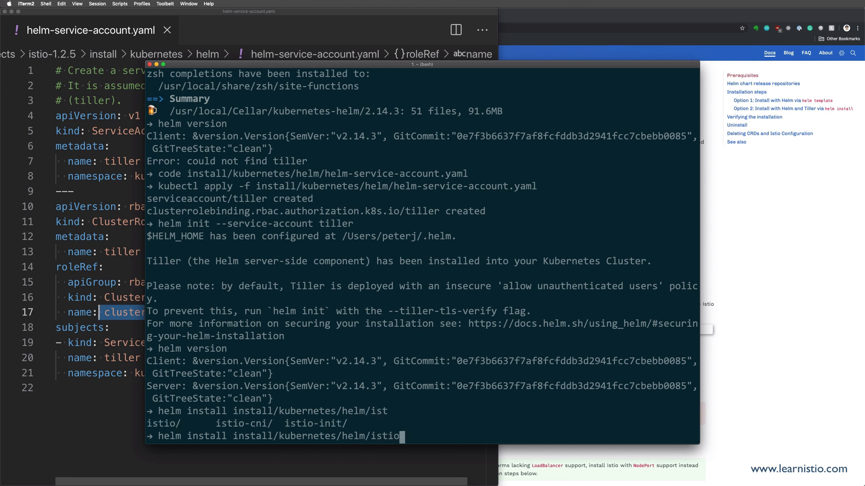
text(-init)
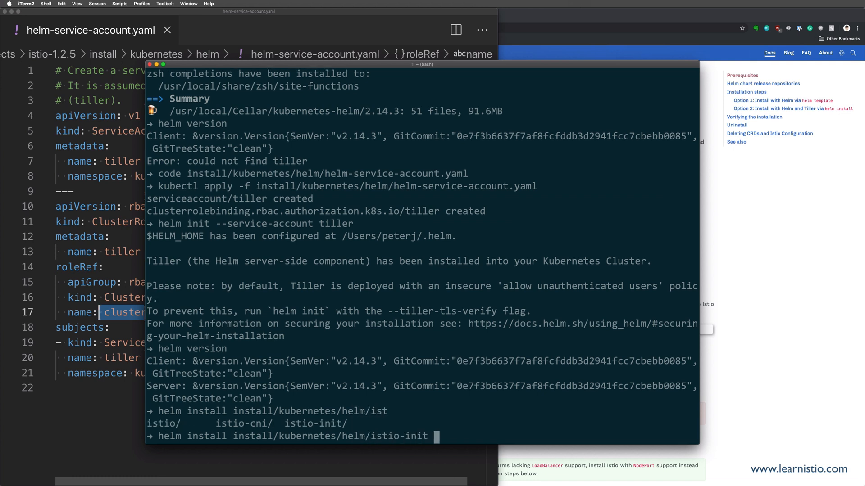
text(--name istio-si)
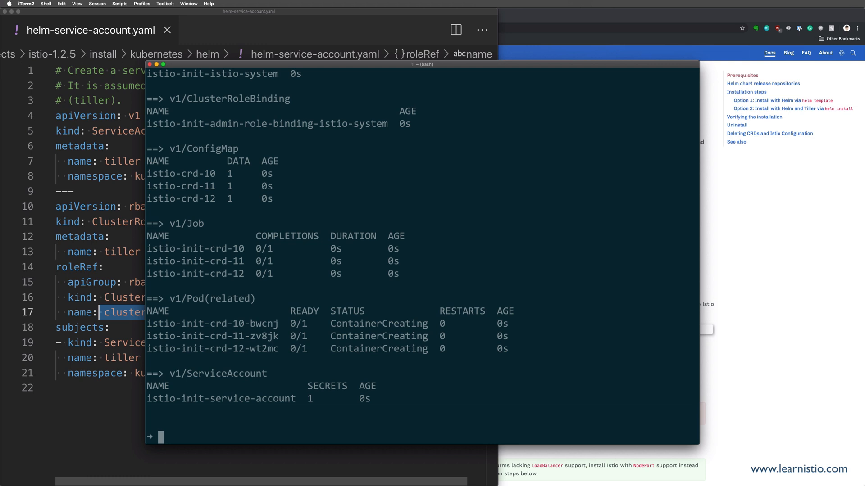
mouse_move(518, 365)
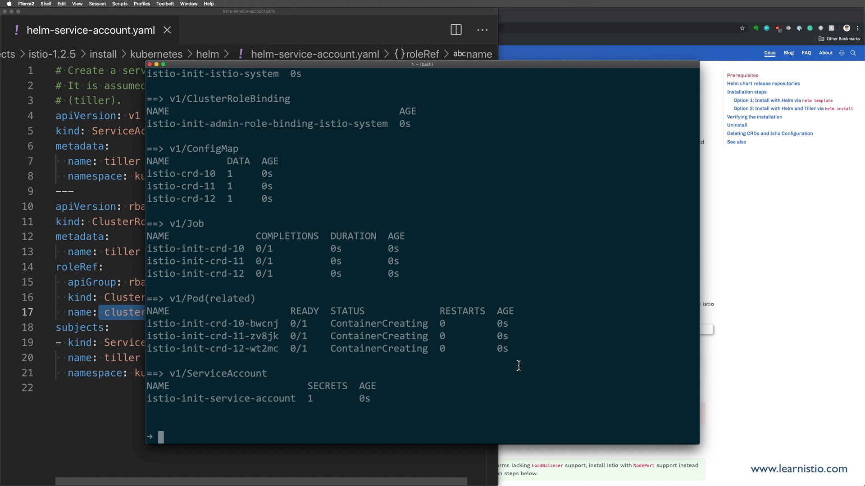
Count istio.io CRDs with kubectl get crds | grep 'istio.io' | wc -l.
text(kubectl)
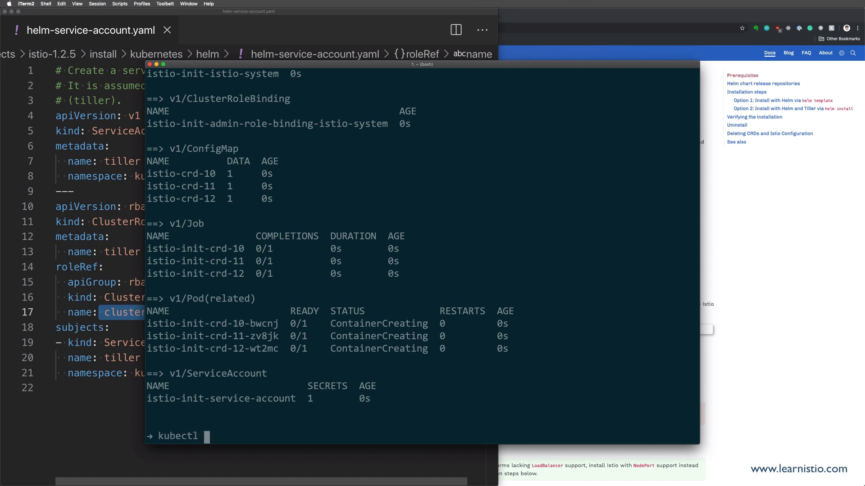
text(get)
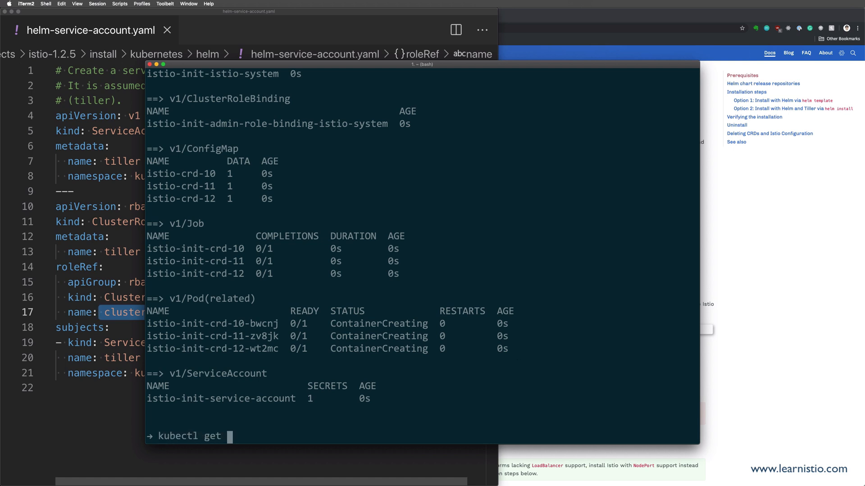
text(crds | grep 'istio.io' | wc -l)
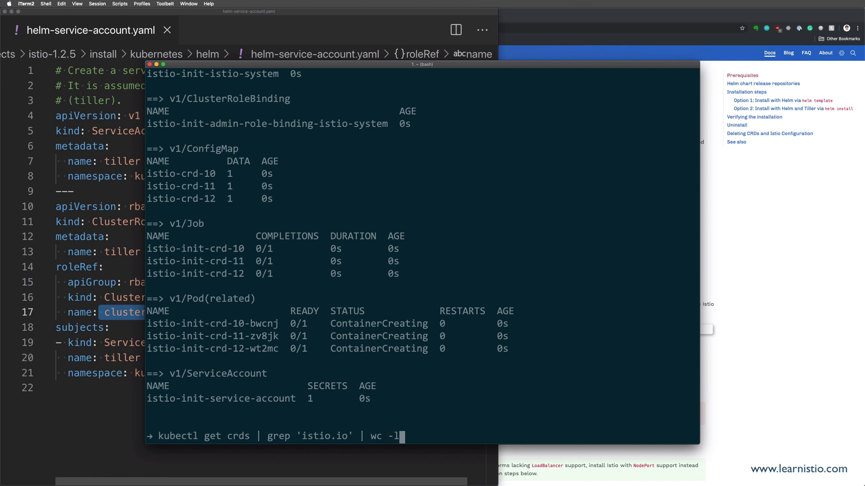
key(Return)
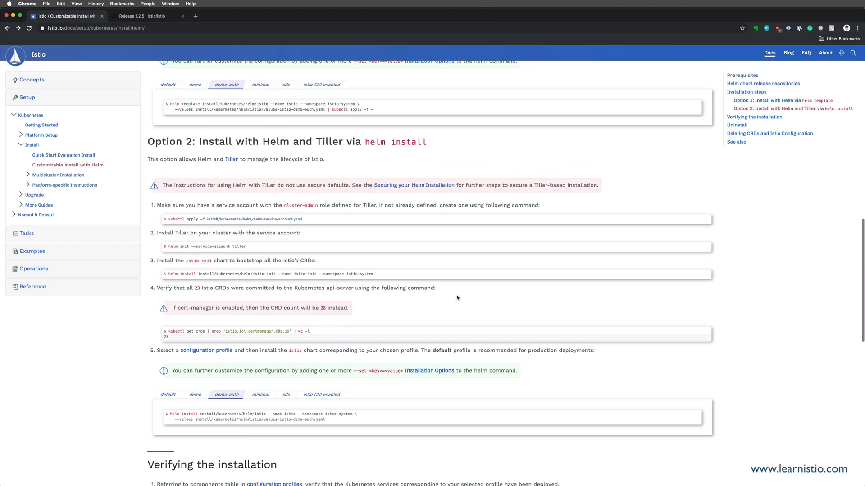
Scroll to step 5 of the Helm guide and follow the configuration profile link.
scroll(down, 3)
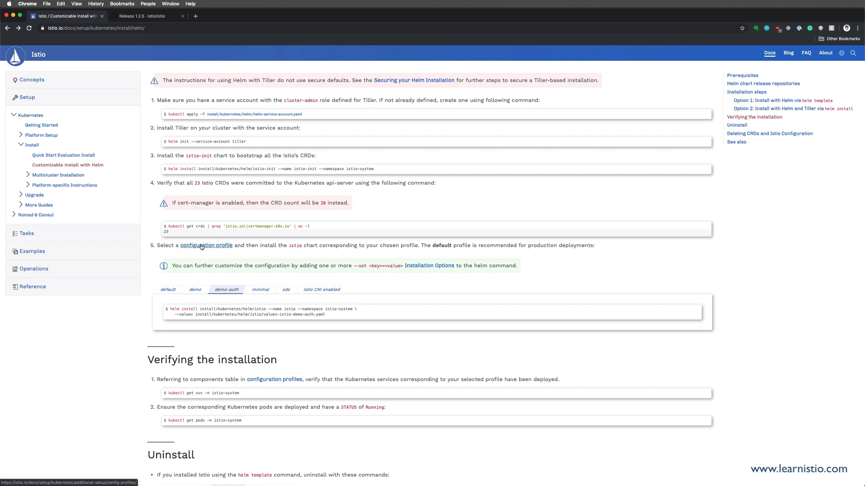
click(206, 245)
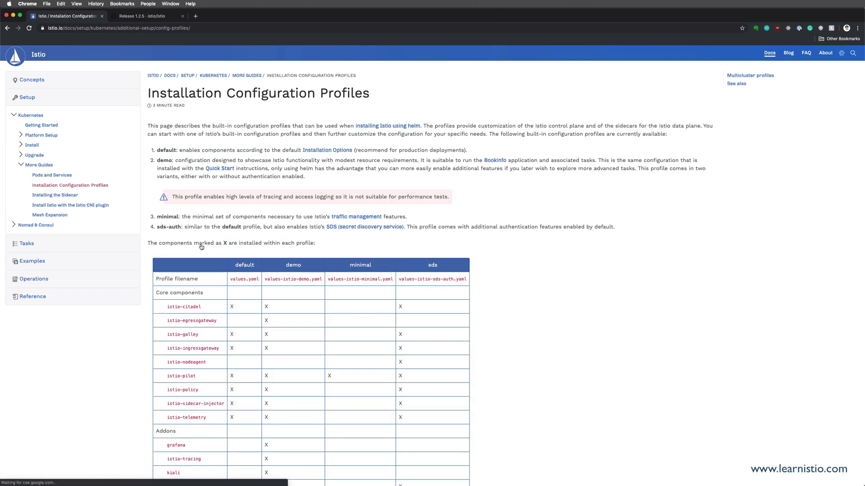
Scroll down to the profile components table listing grafana, kiali and prometheus addons.
scroll(down, 3)
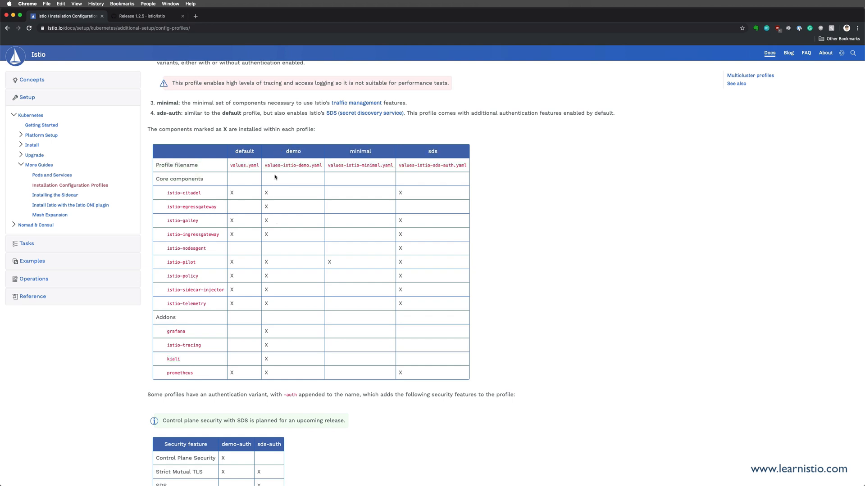
mouse_move(283, 357)
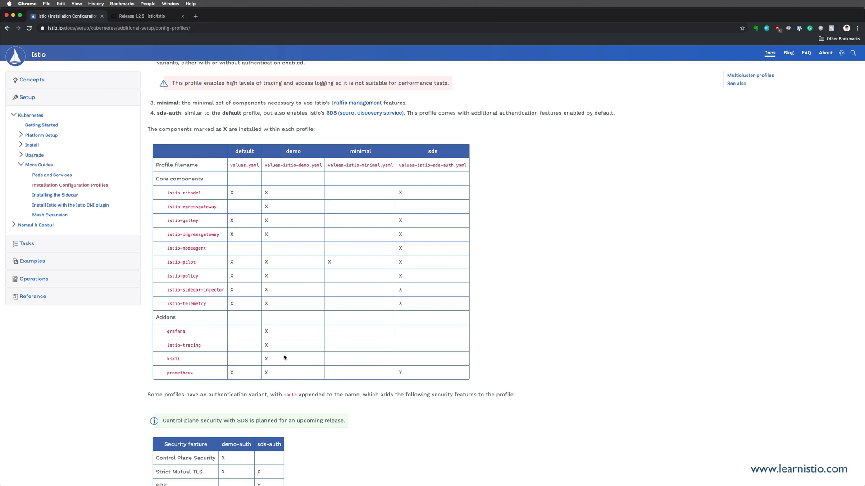
mouse_move(279, 371)
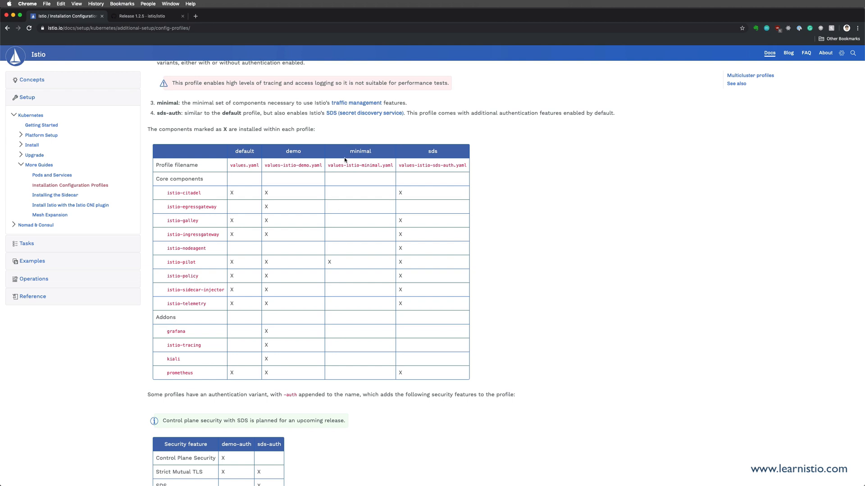
mouse_move(336, 266)
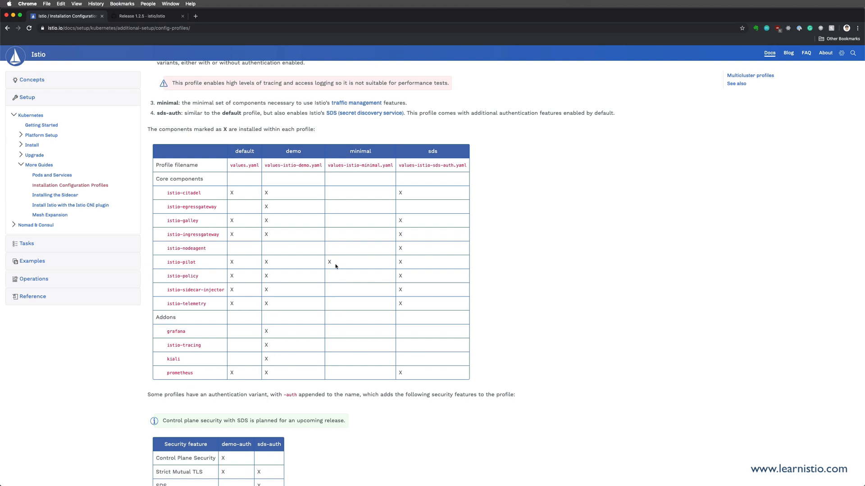
mouse_move(337, 266)
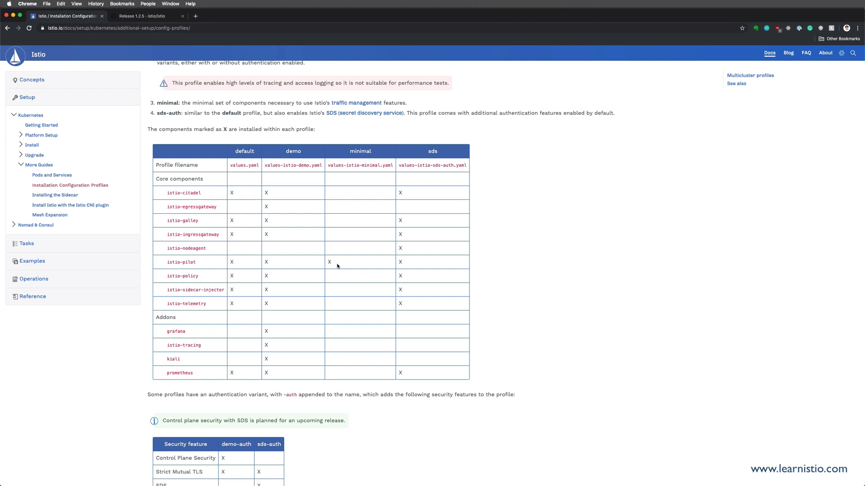
mouse_move(413, 232)
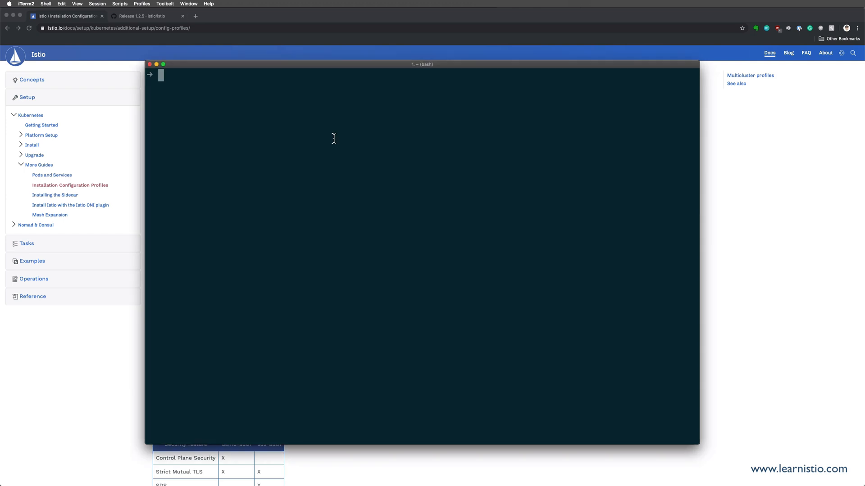
Check the working directory, then type helm install for chart istio into istio-system with values-istio-demo-auth.yaml.
text(pwd)
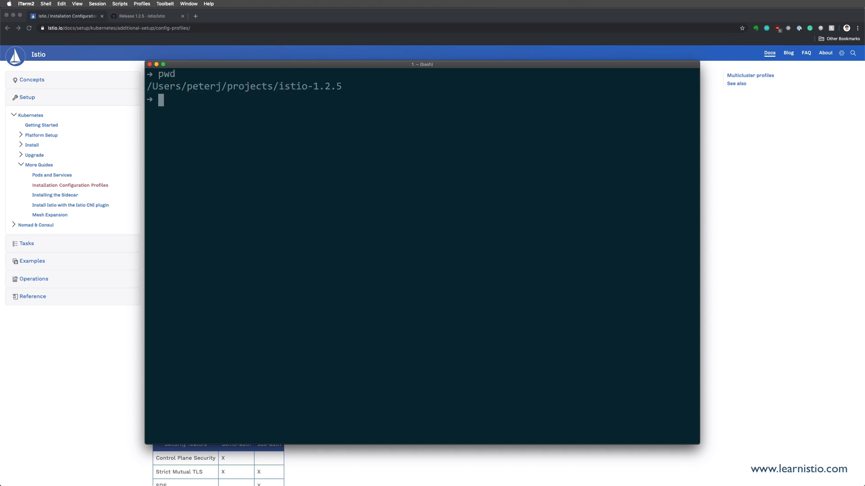
text(helm)
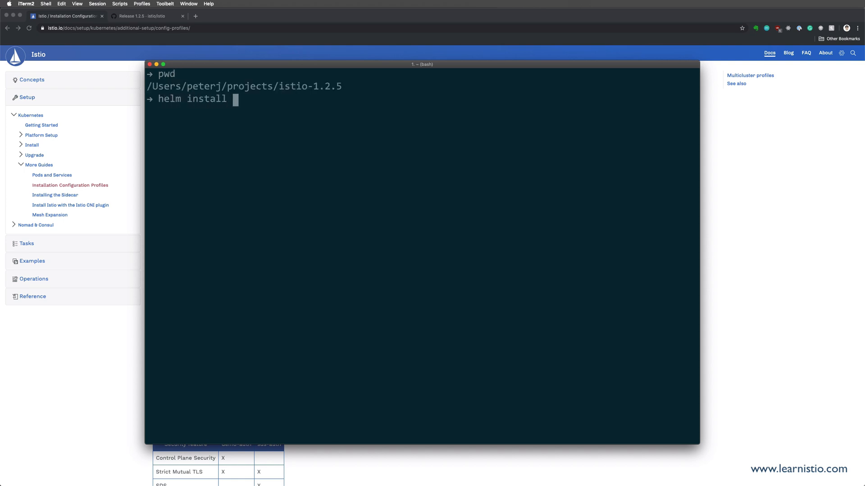
text(install/kub)
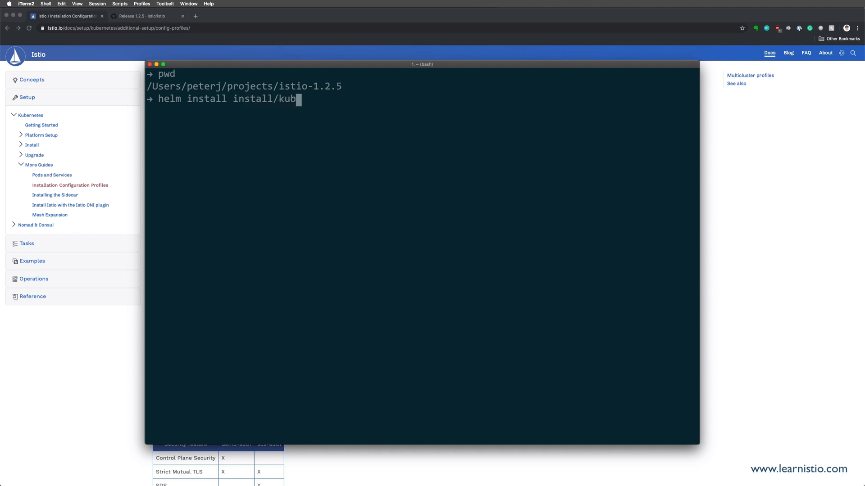
text(ernetes/helm/istio)
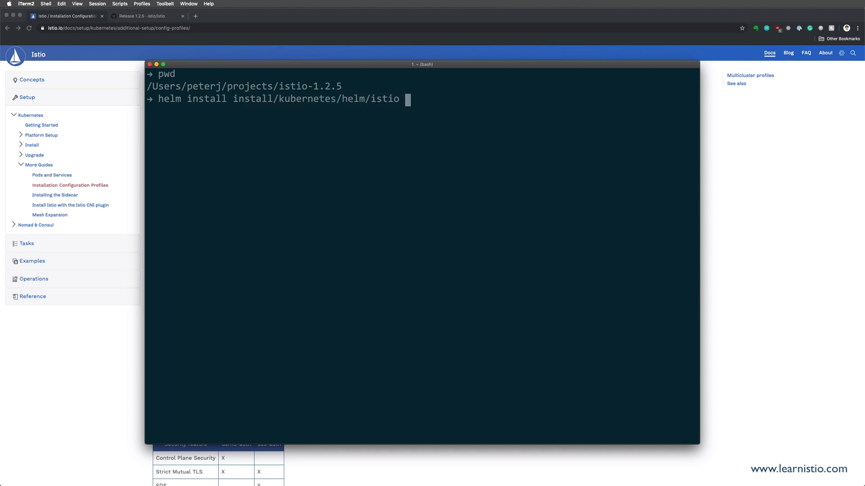
text(--name is)
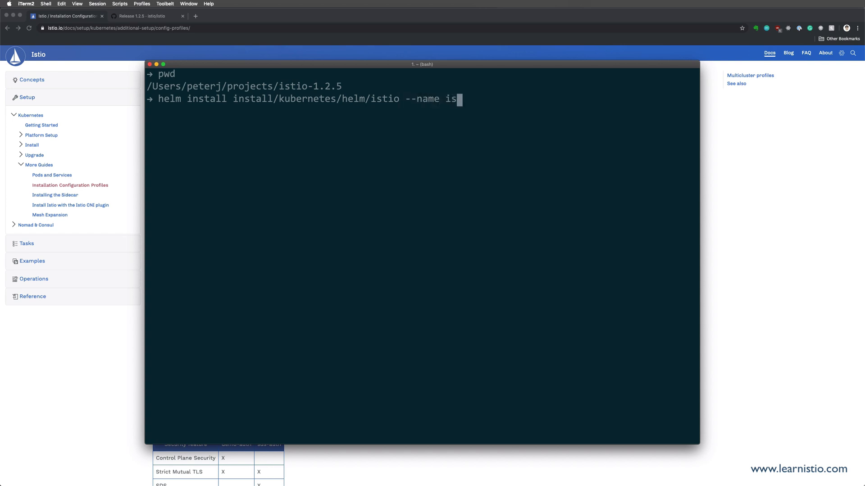
text(tio --namespace istio-system --val)
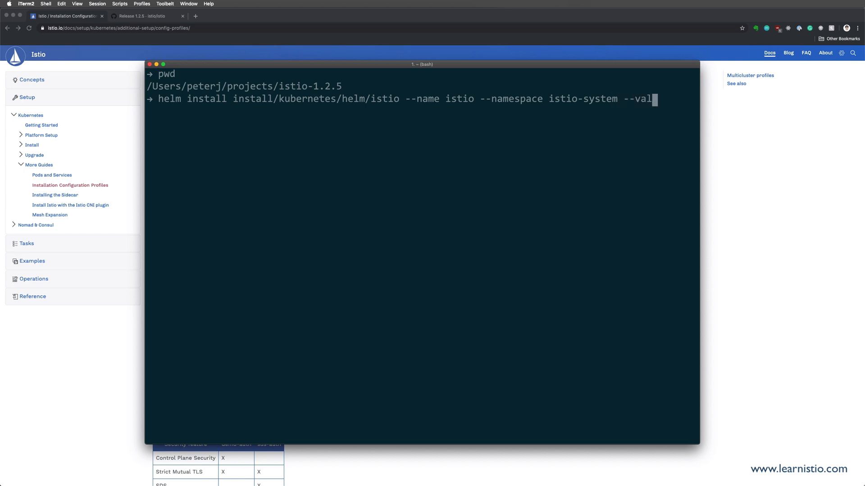
text(ues)
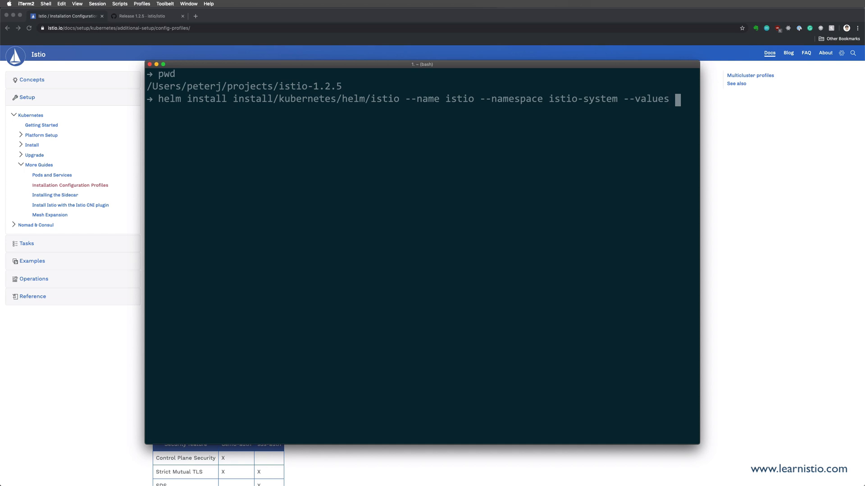
text(install/k)
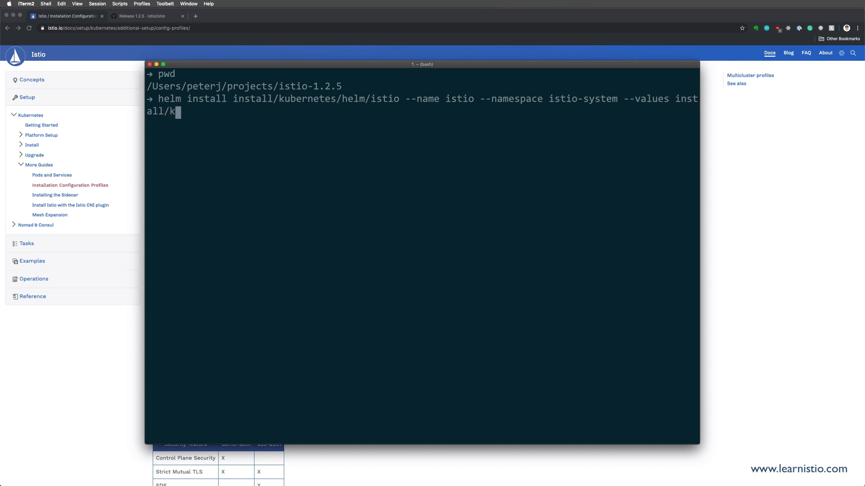
text(ubernetes/helm/istio)
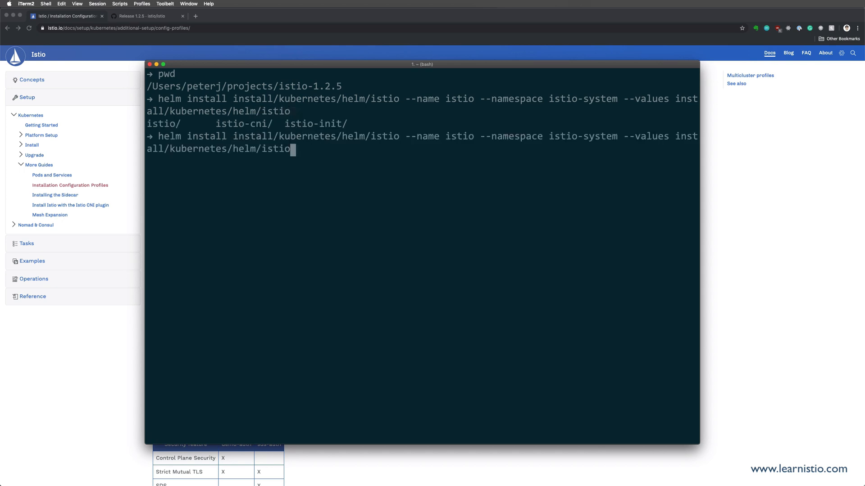
text(/values-istio--demo)
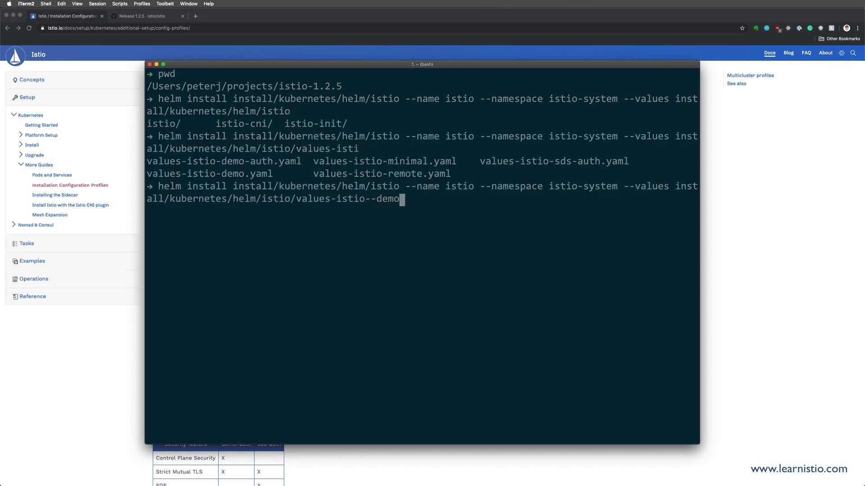
text(-auth.yaml)
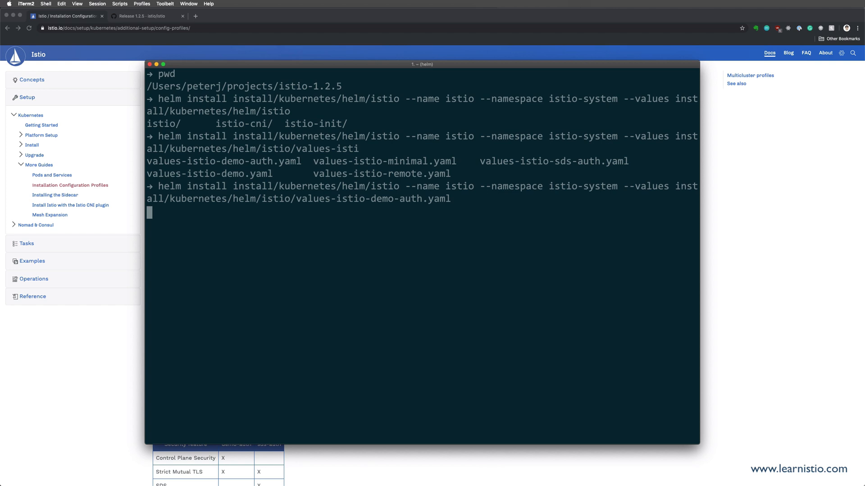
Run the Istio Helm install, then list pods with kubectl get pod -n istio-system.
key(Return)
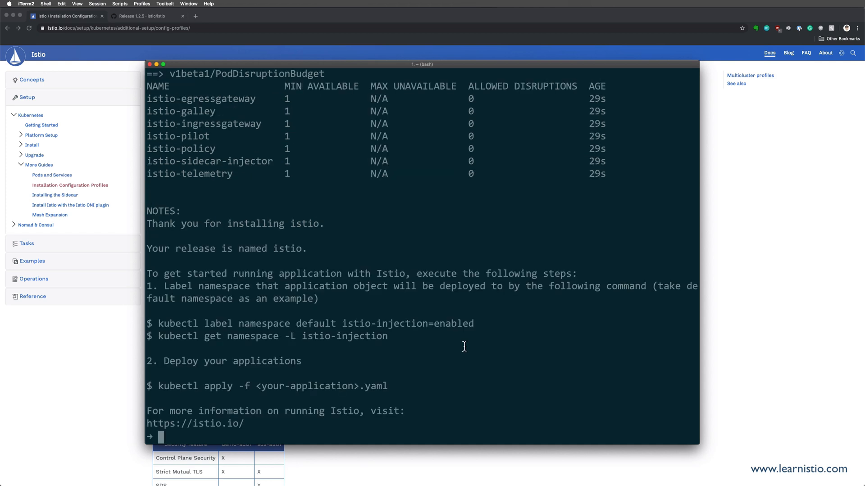
text(kubectl get pod -)
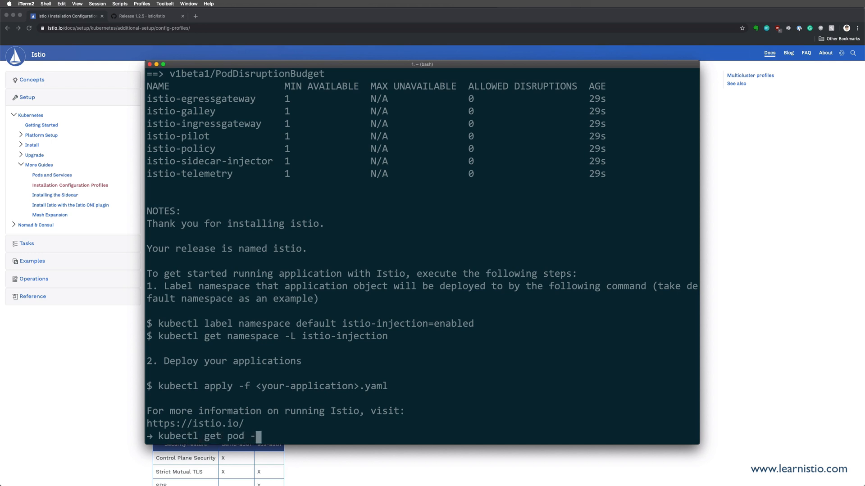
text(n istio-system)
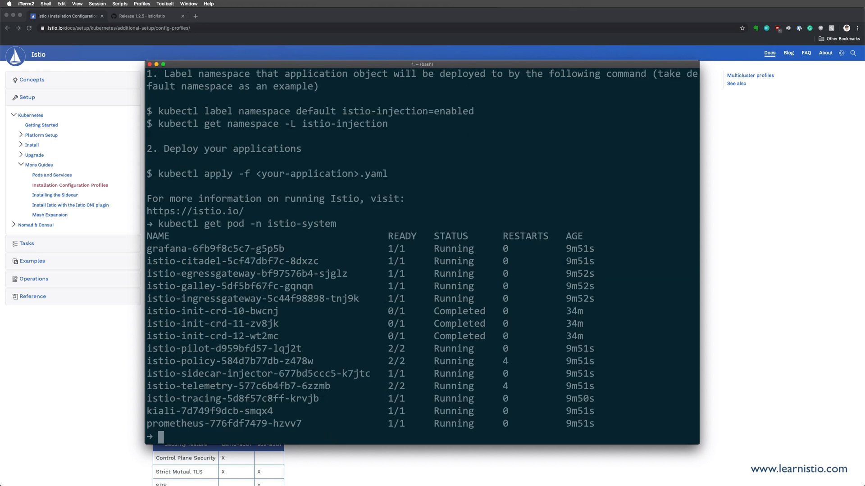
mouse_move(382, 278)
text(kubectl label namespace def)
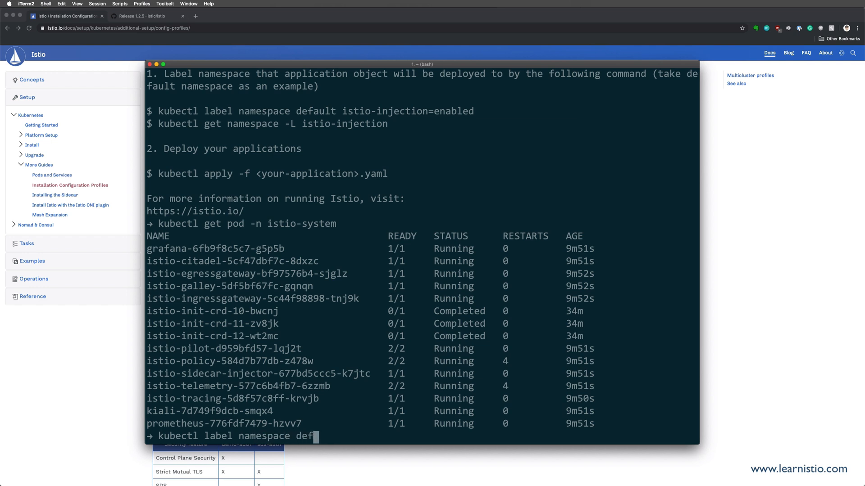
Type kubectl label namespace default istio-injection=enabled at the prompt.
text(ault)
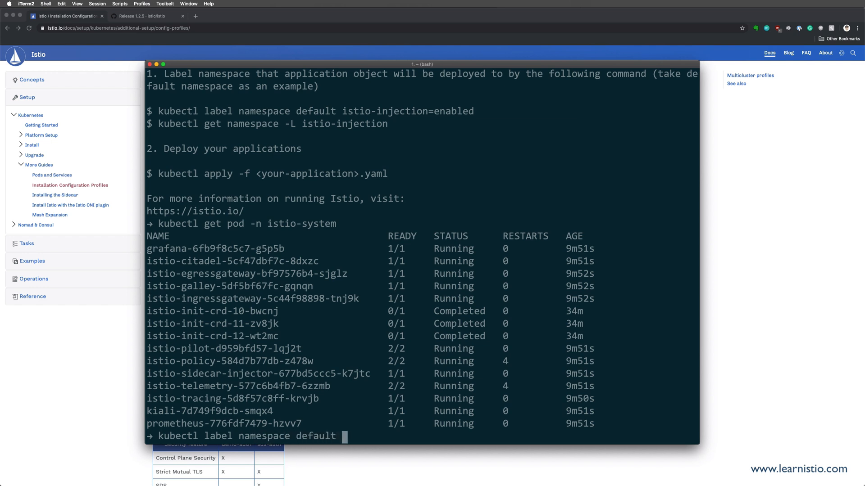
text(isti)
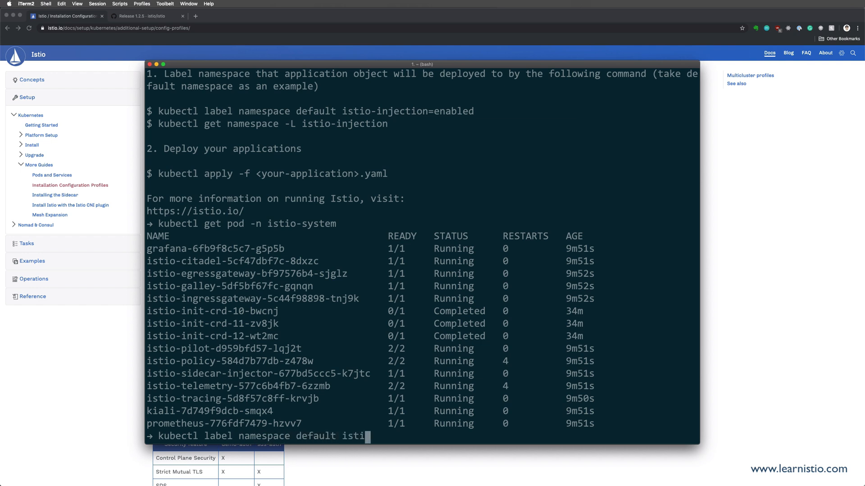
text(-ijectio)
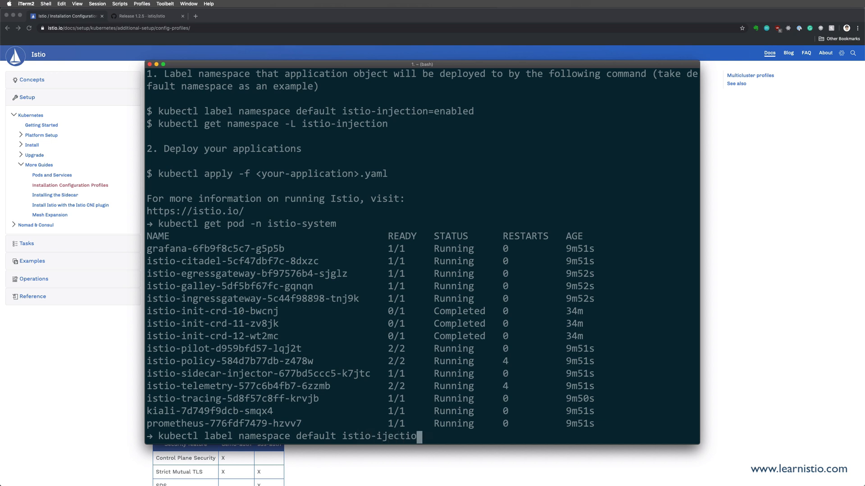